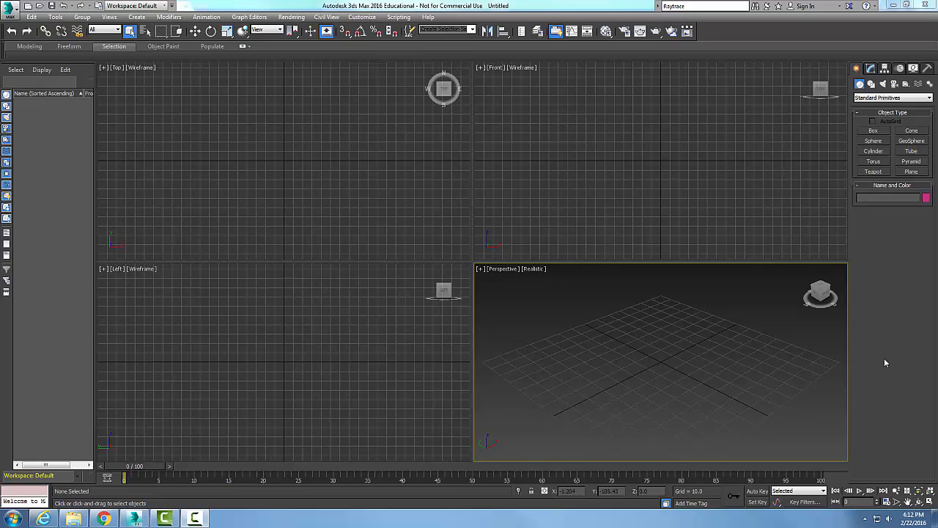
mouse_move(848, 343)
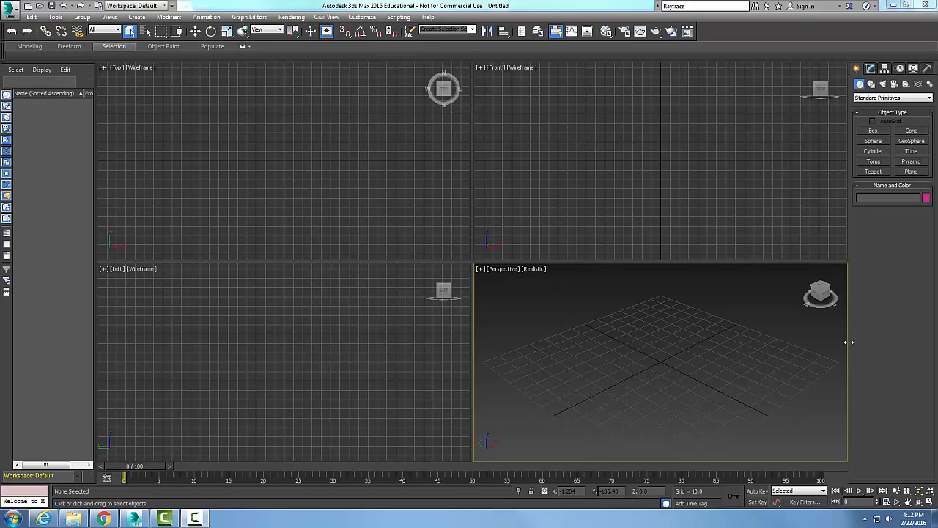
mouse_move(820, 345)
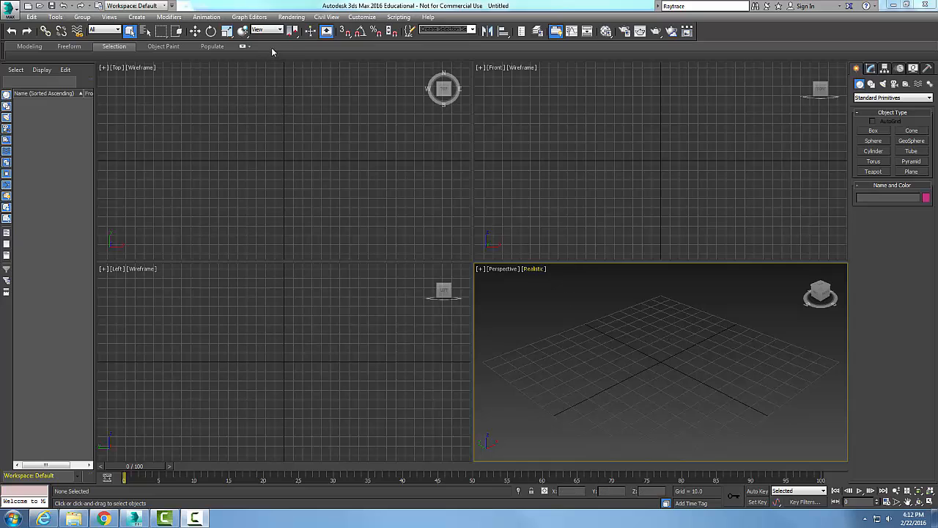
Step: Open the Compact Material Editor from the Rendering menu, showing the 03 - Default Standard material
left_click(292, 16)
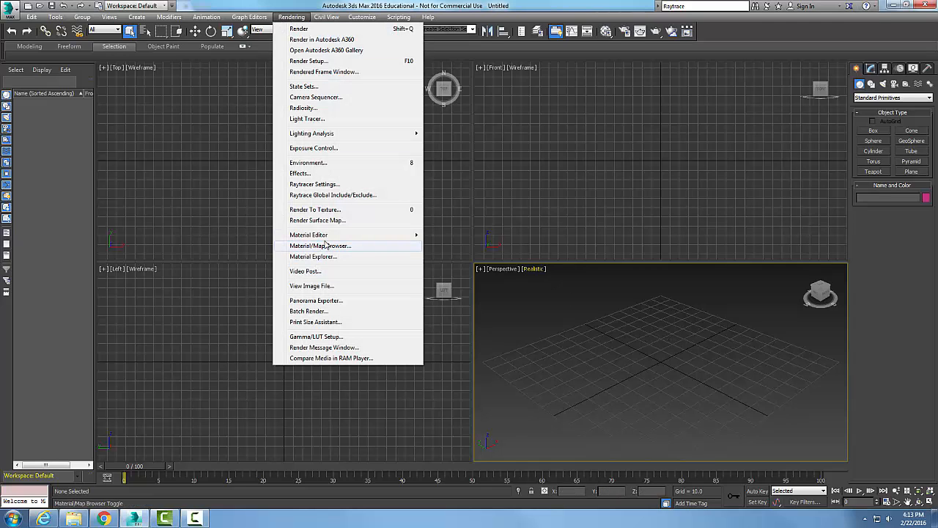
left_click(309, 235)
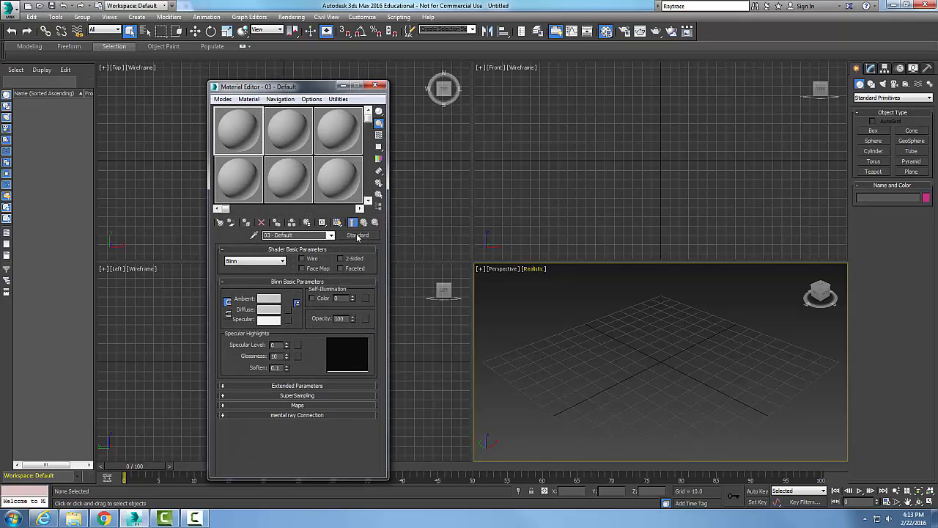
Step: Change the 03 - Default material type from Standard to Raytrace in the Material/Map Browser
left_click(359, 235)
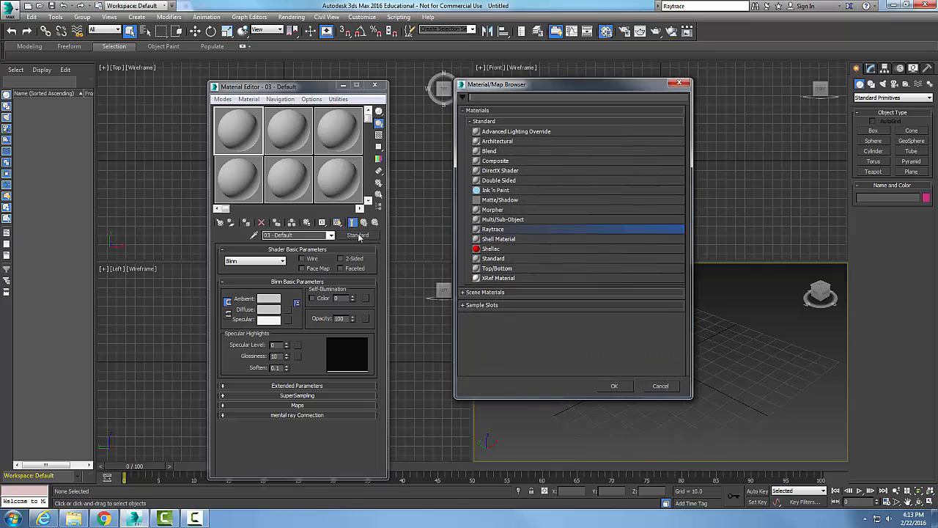
left_click(513, 97)
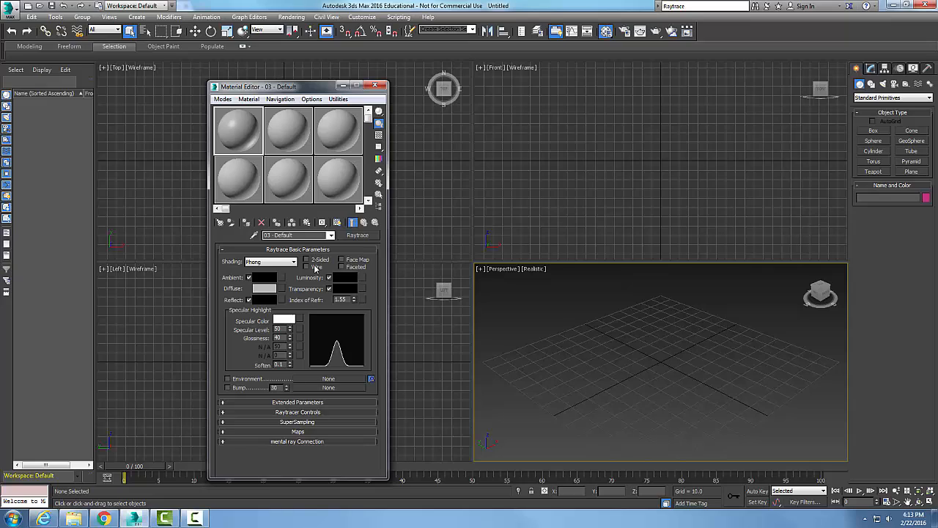
mouse_move(273, 432)
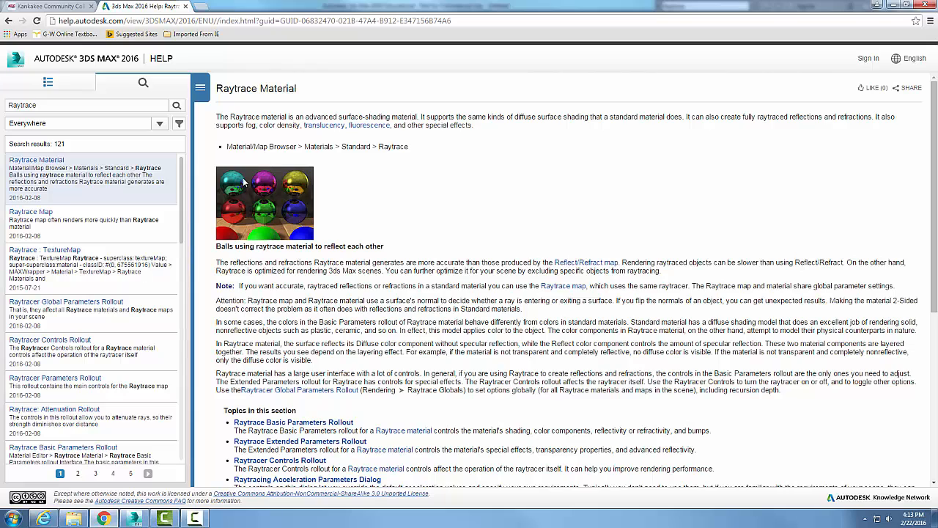
mouse_move(334, 218)
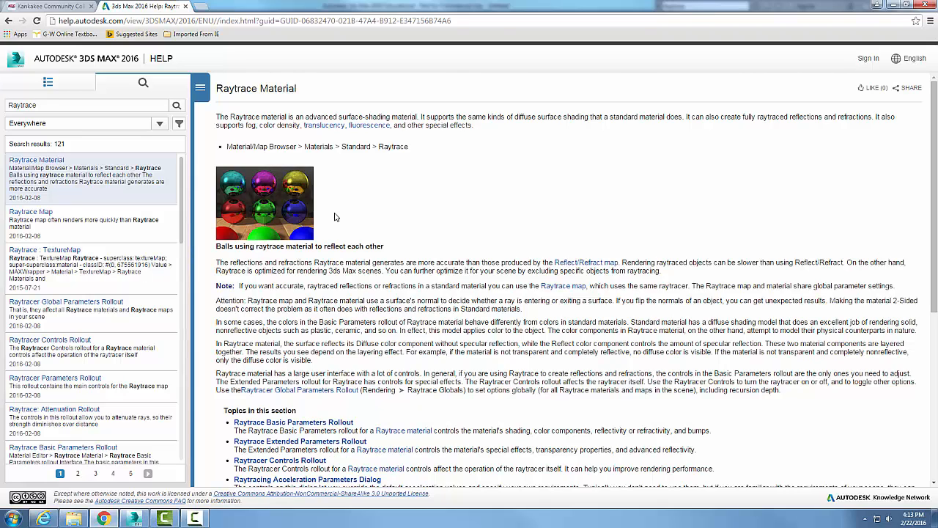
mouse_move(321, 222)
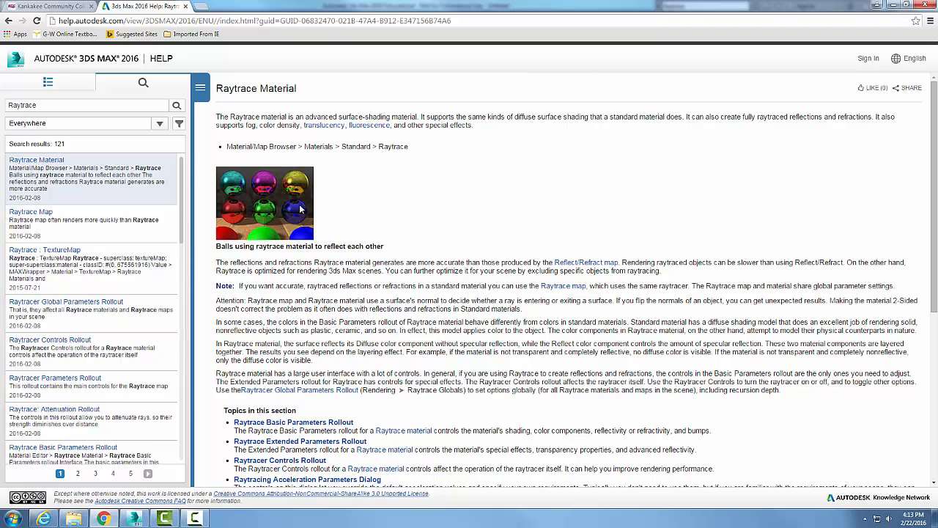
mouse_move(300, 209)
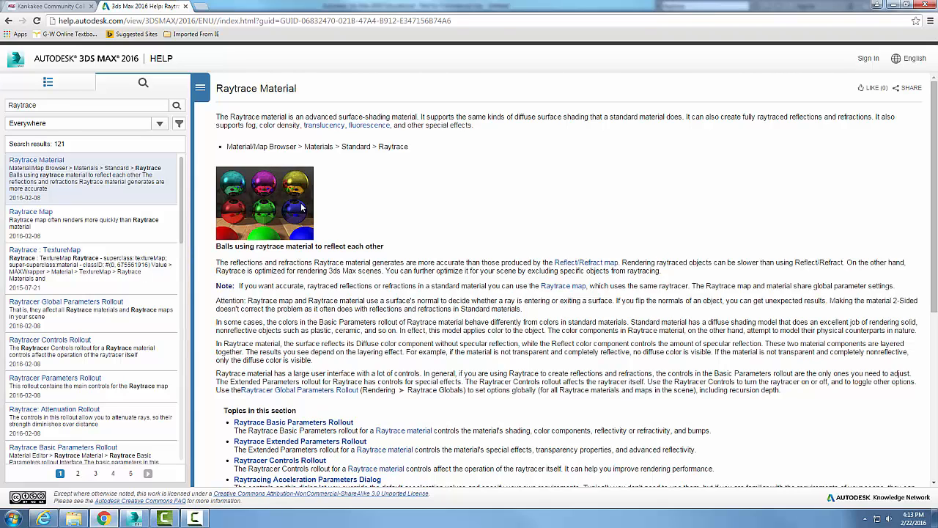
mouse_move(302, 206)
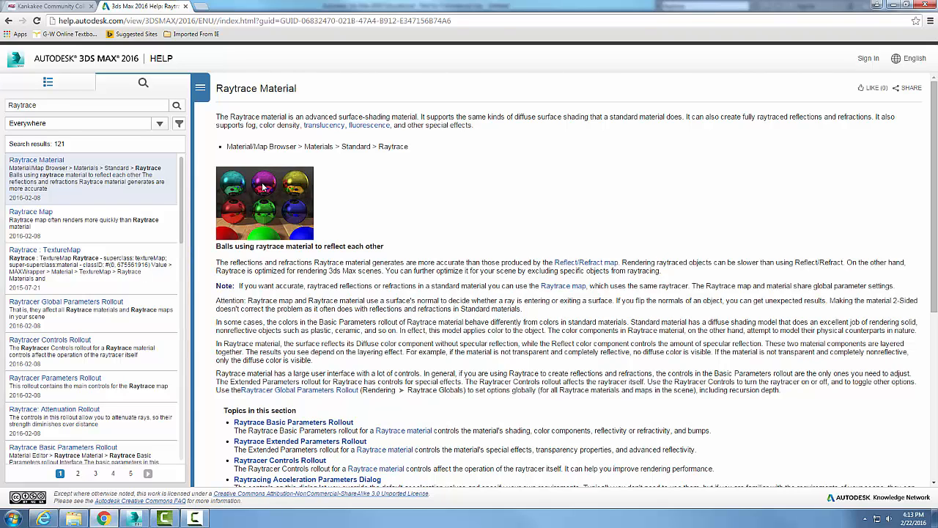
mouse_move(272, 214)
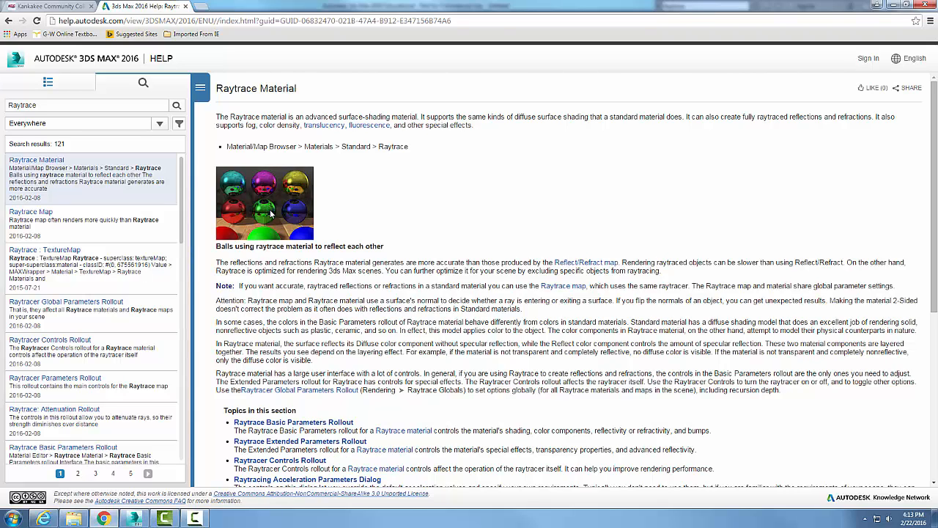
mouse_move(268, 190)
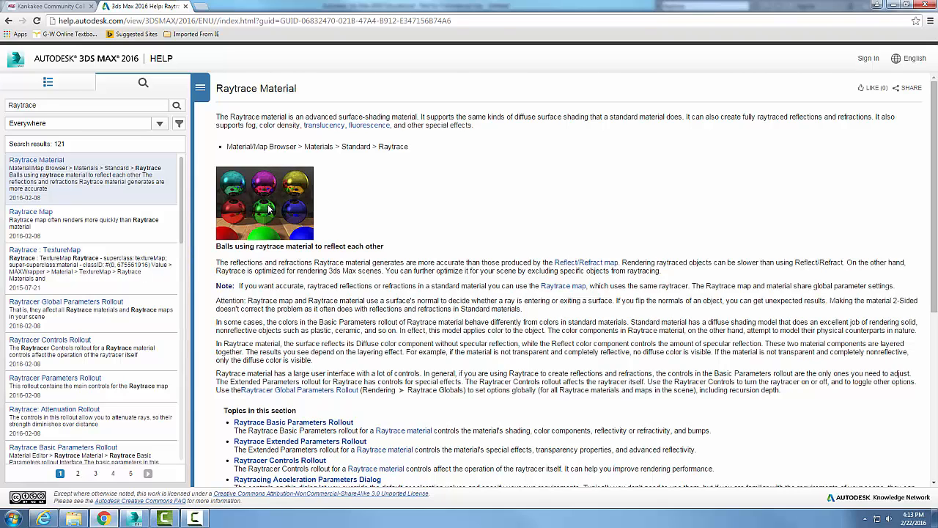
mouse_move(269, 190)
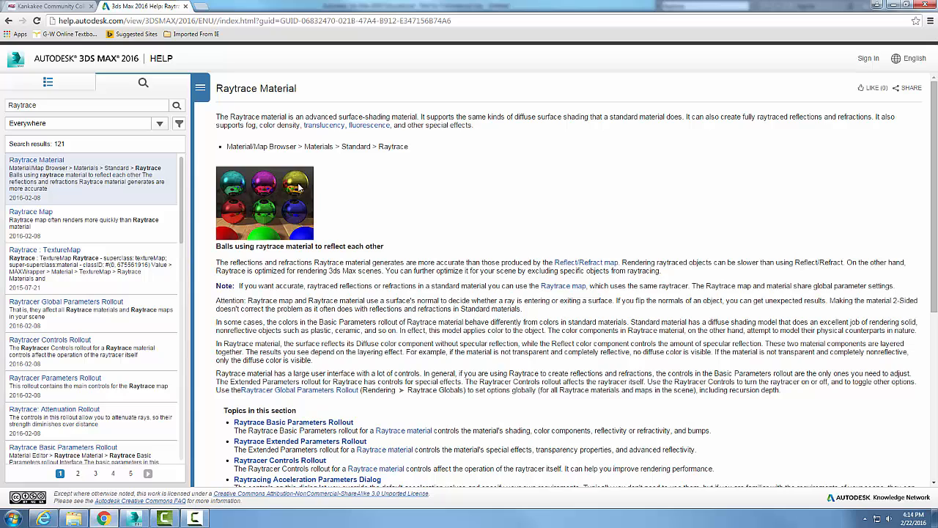
mouse_move(261, 187)
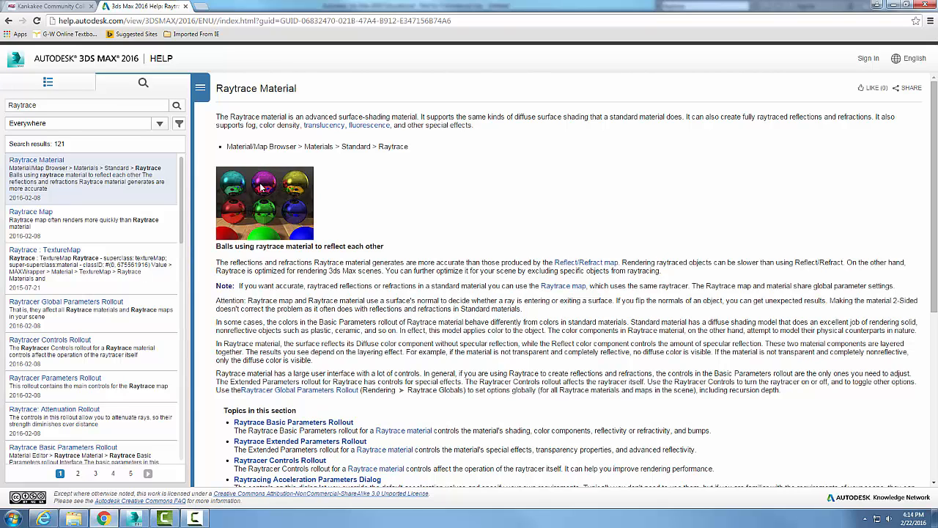
mouse_move(266, 189)
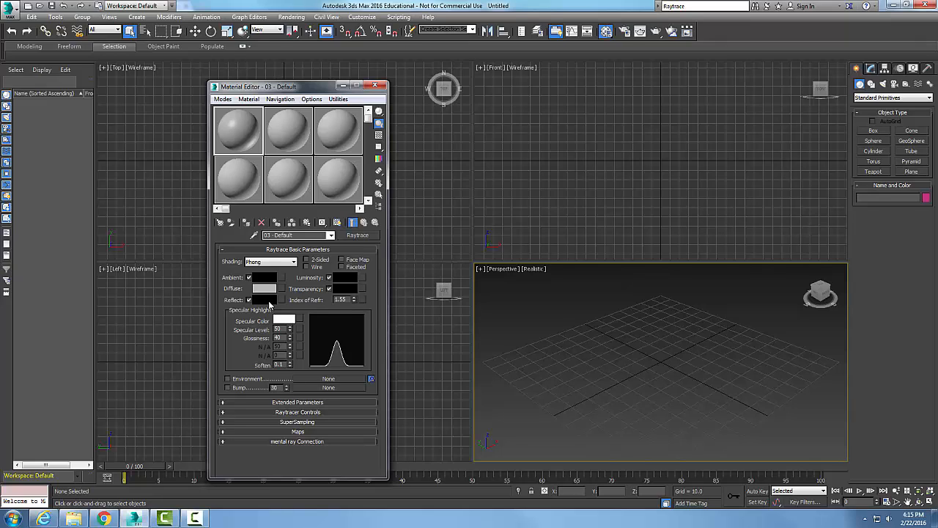
mouse_move(269, 306)
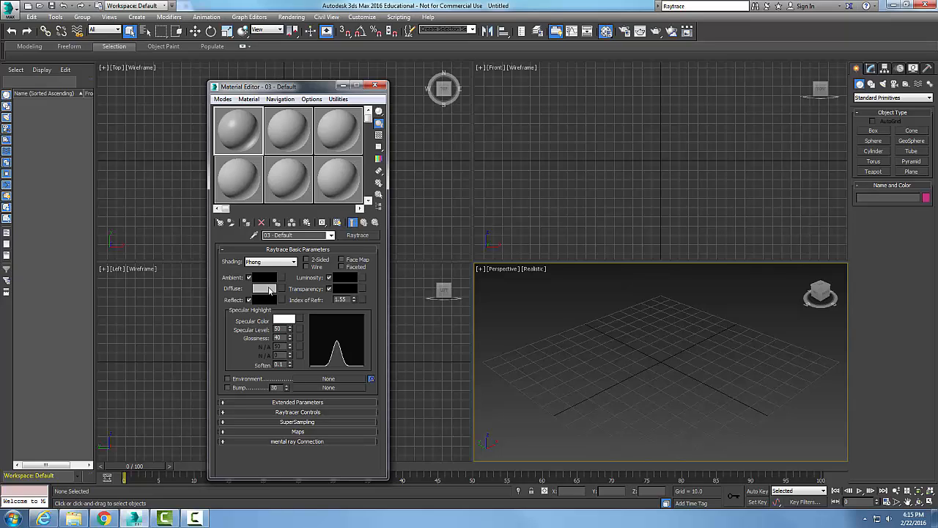
mouse_move(266, 288)
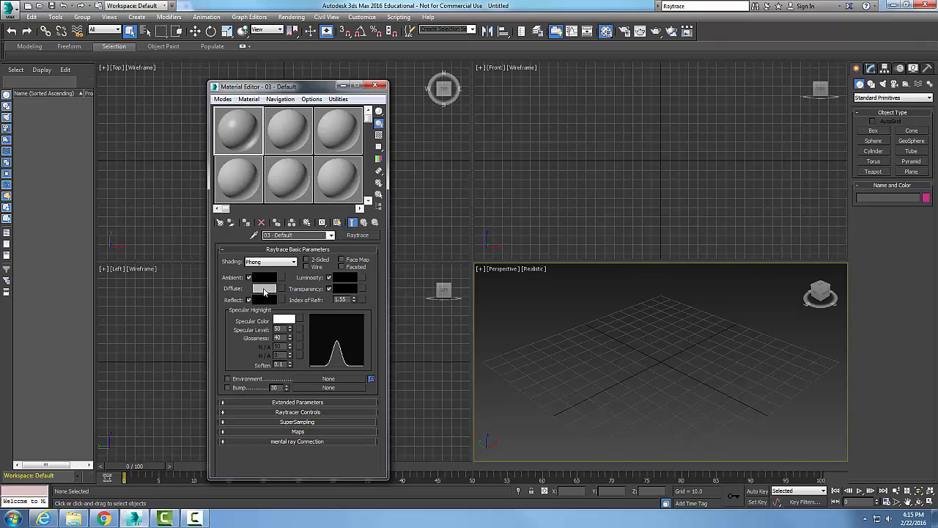
mouse_move(266, 304)
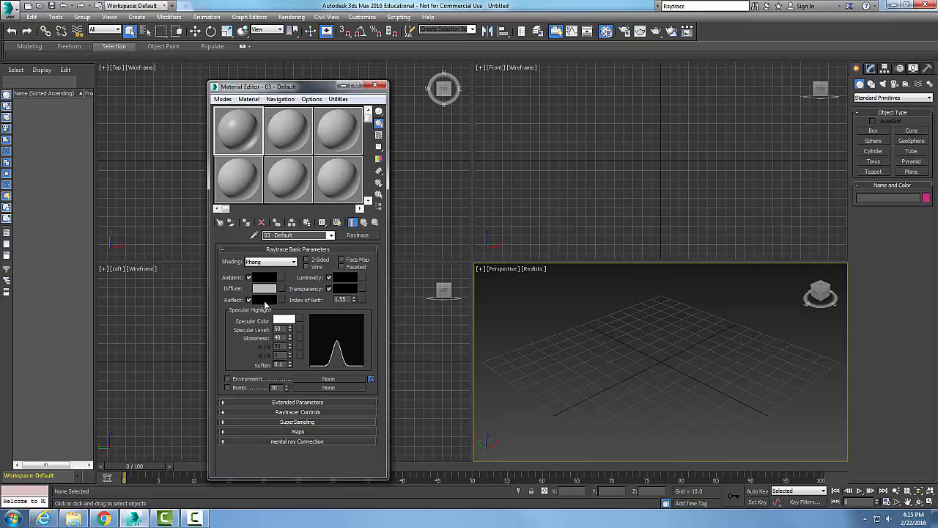
mouse_move(277, 303)
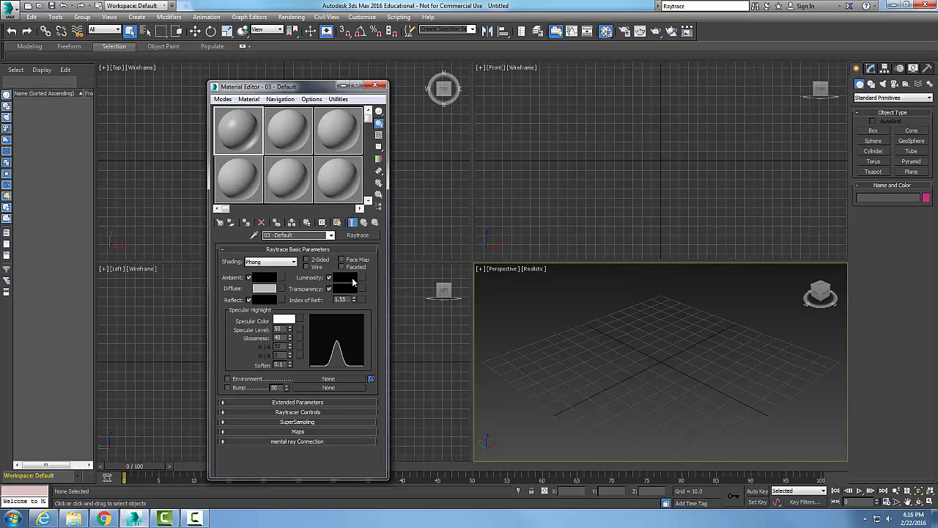
mouse_move(335, 282)
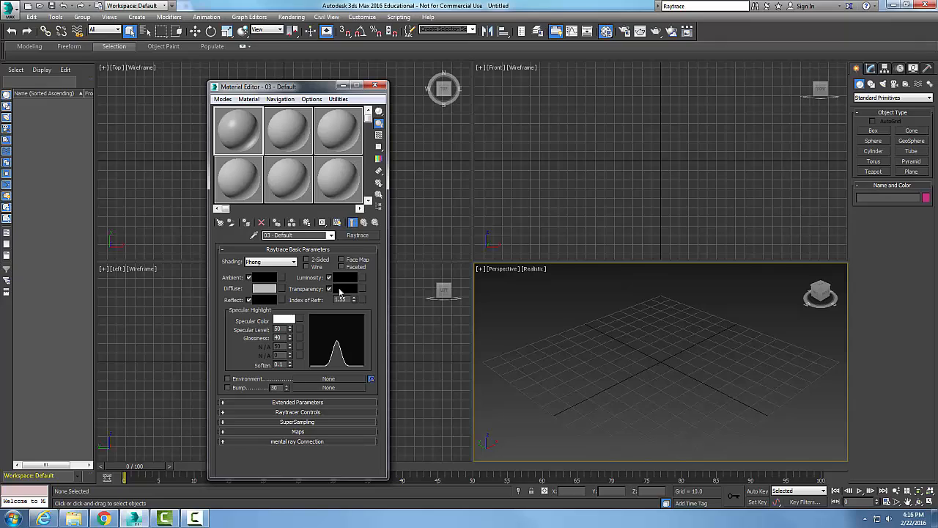
mouse_move(308, 304)
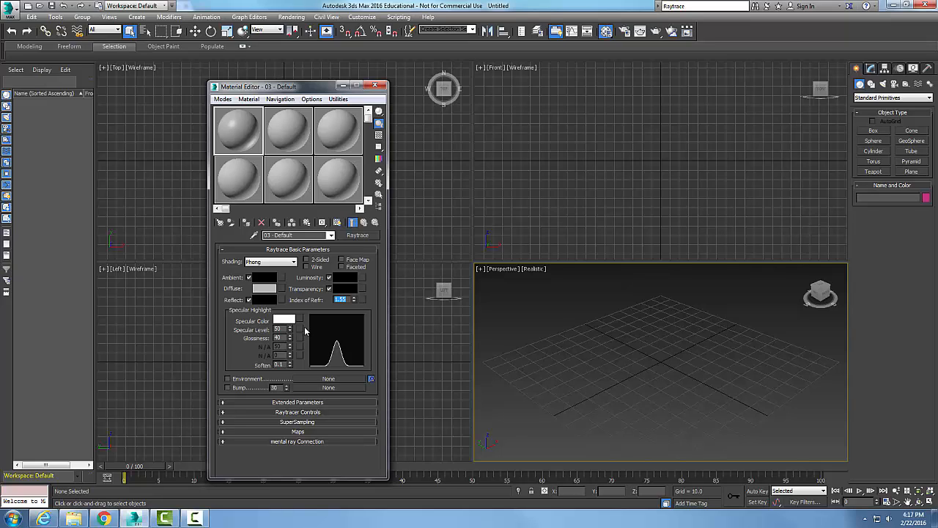
mouse_move(303, 333)
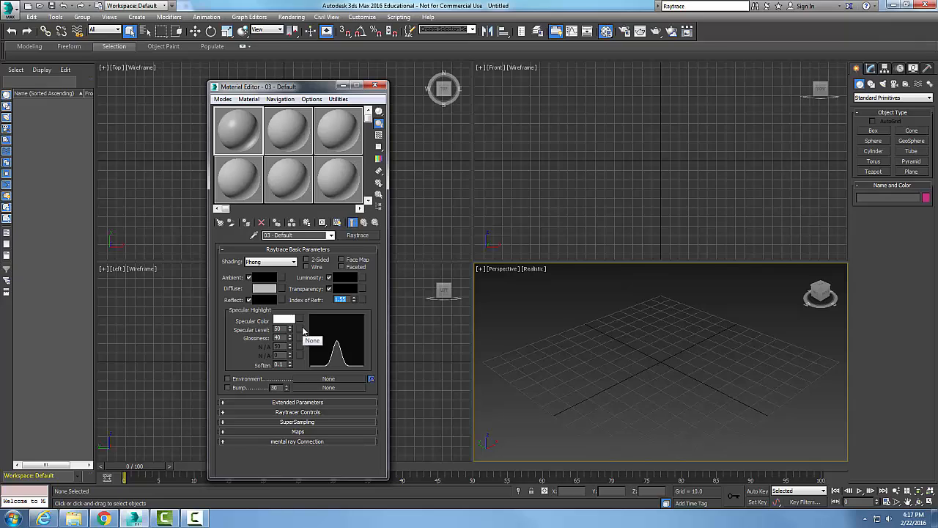